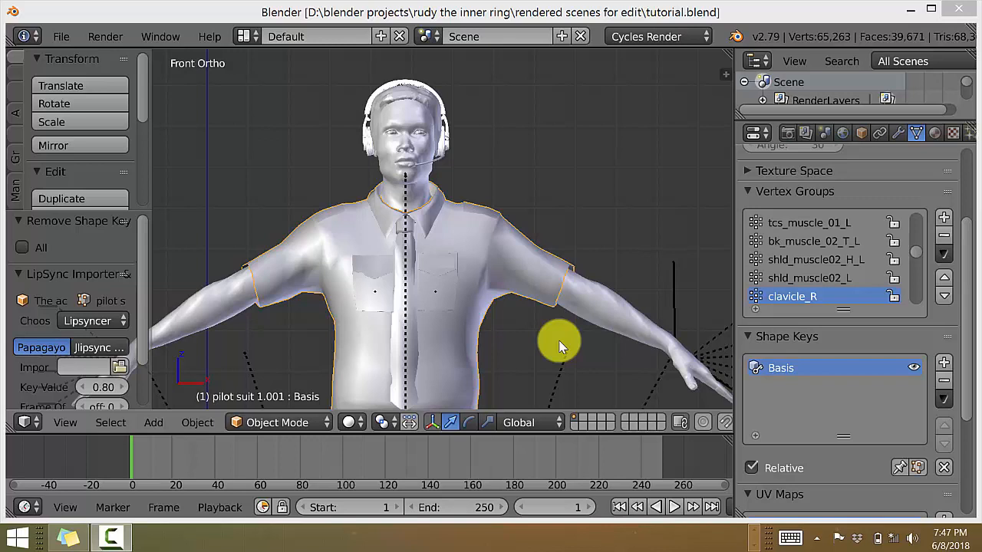
mouse_move(368, 303)
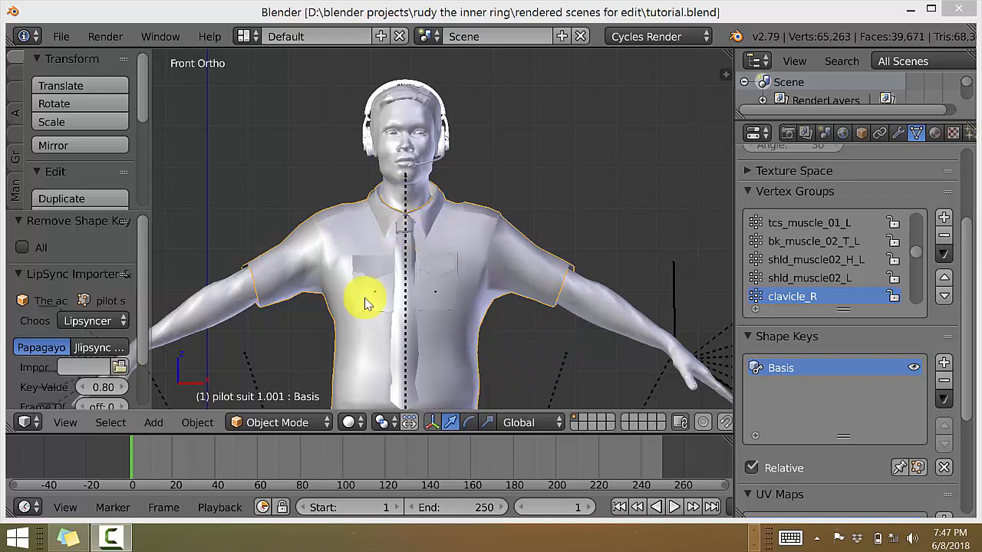
mouse_move(468, 321)
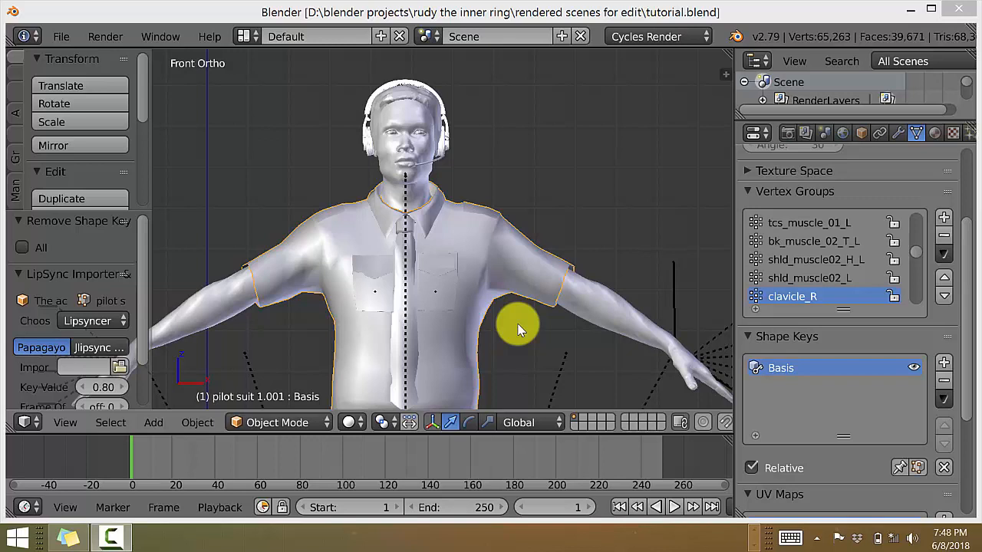
mouse_move(483, 361)
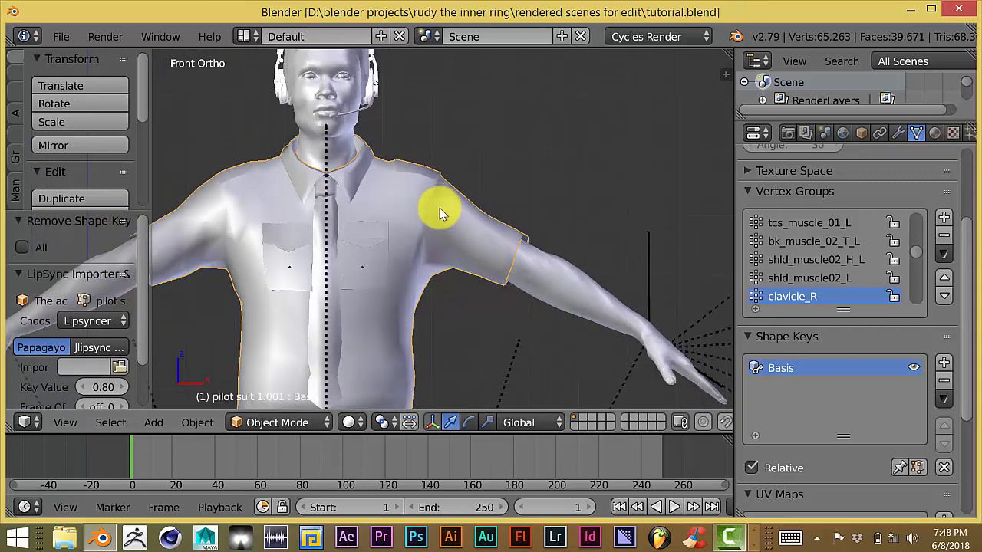
mouse_move(279, 251)
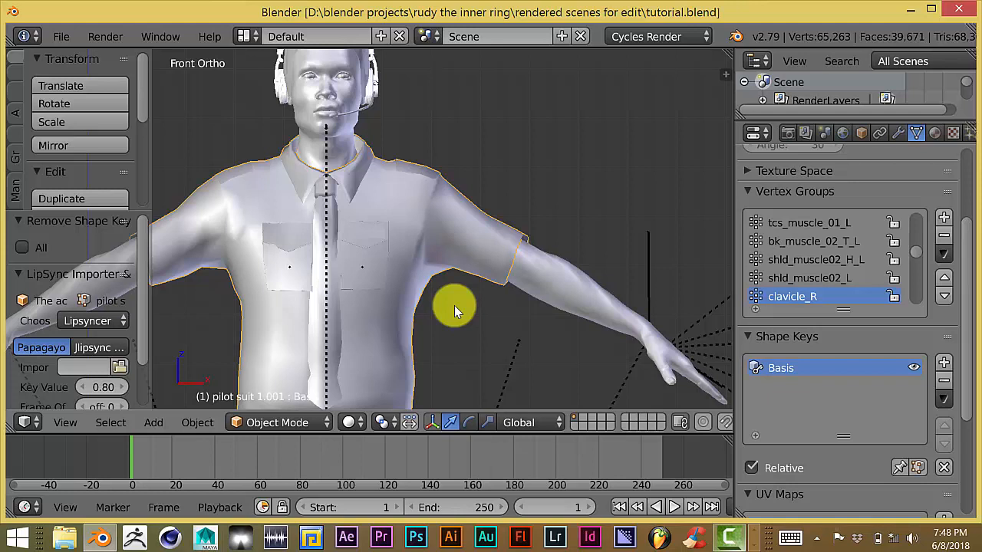
mouse_move(455, 317)
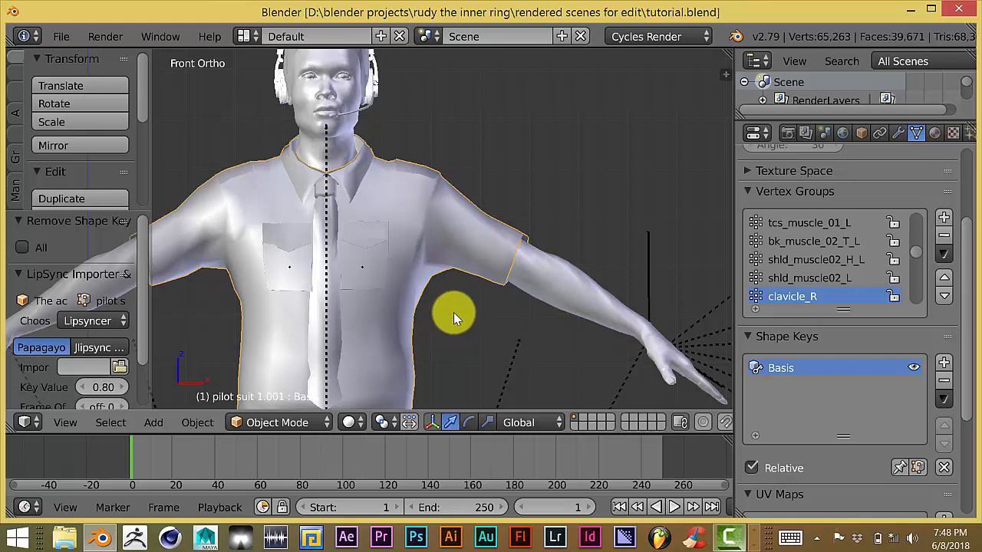
mouse_move(468, 299)
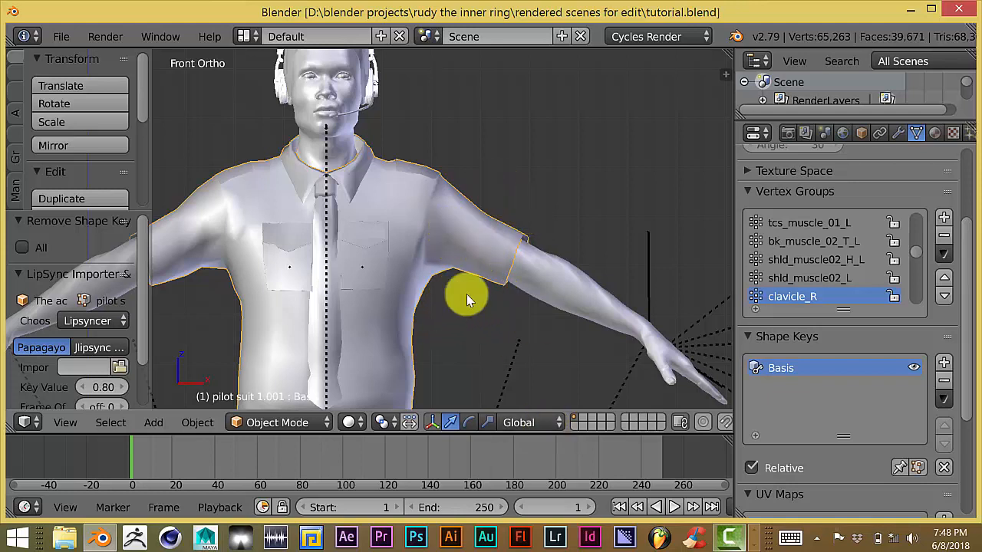
mouse_move(560, 234)
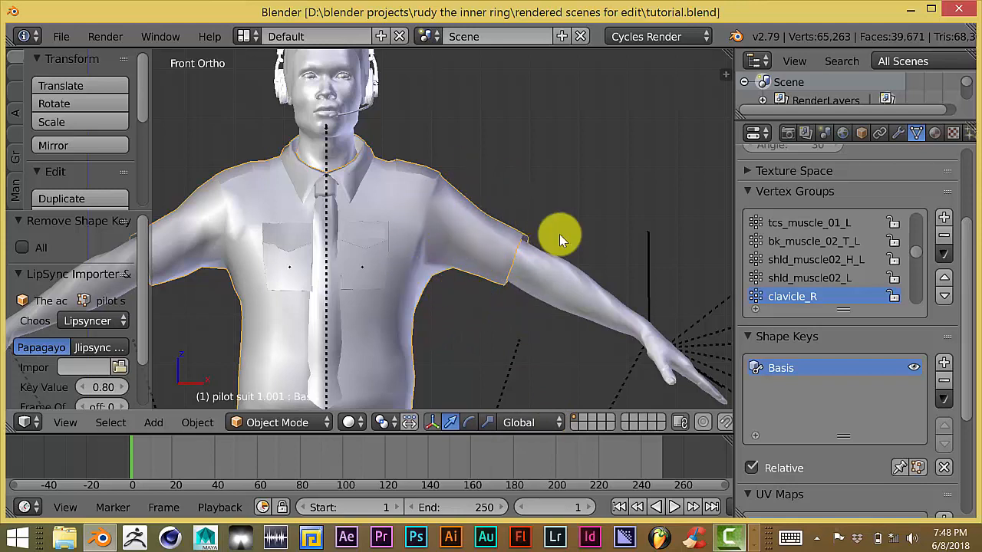
mouse_move(478, 206)
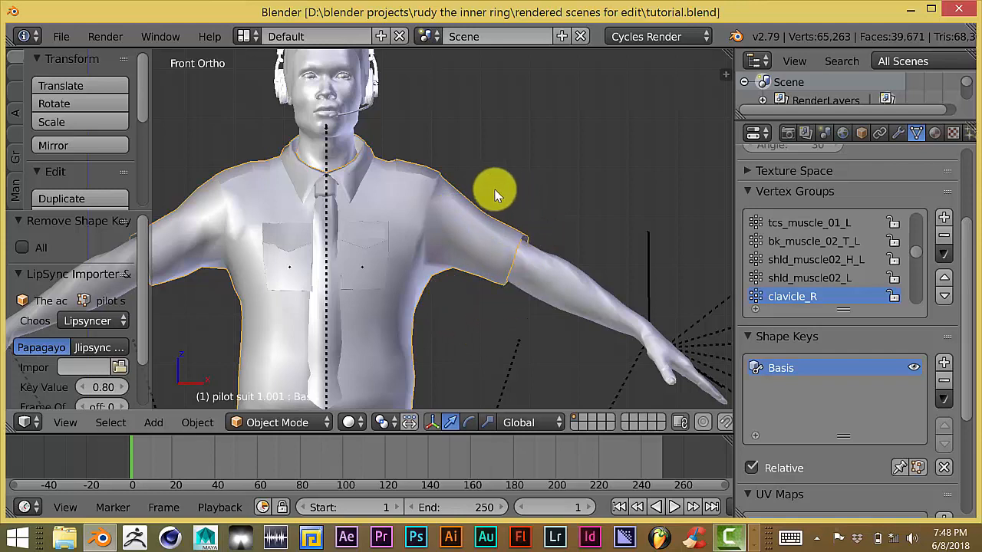
mouse_move(477, 271)
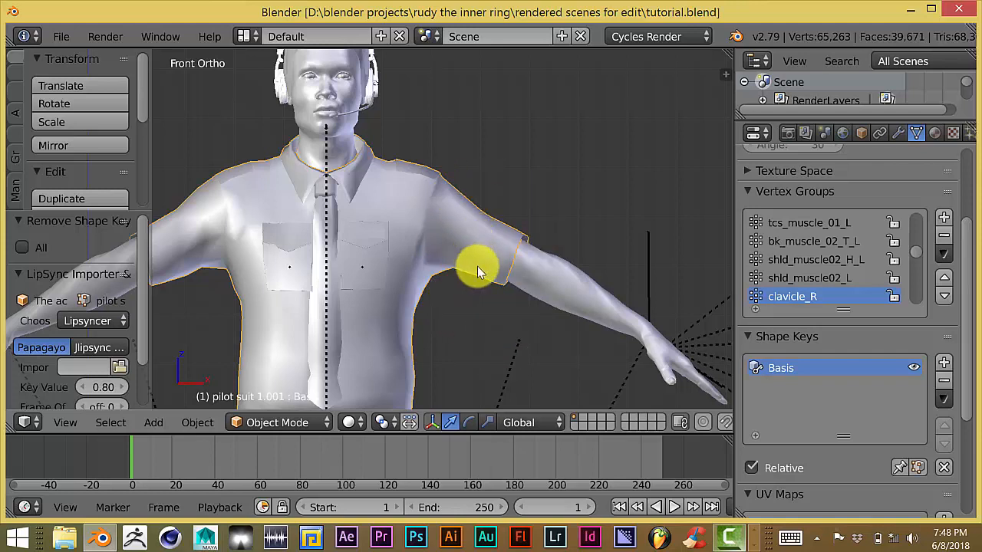
mouse_move(483, 318)
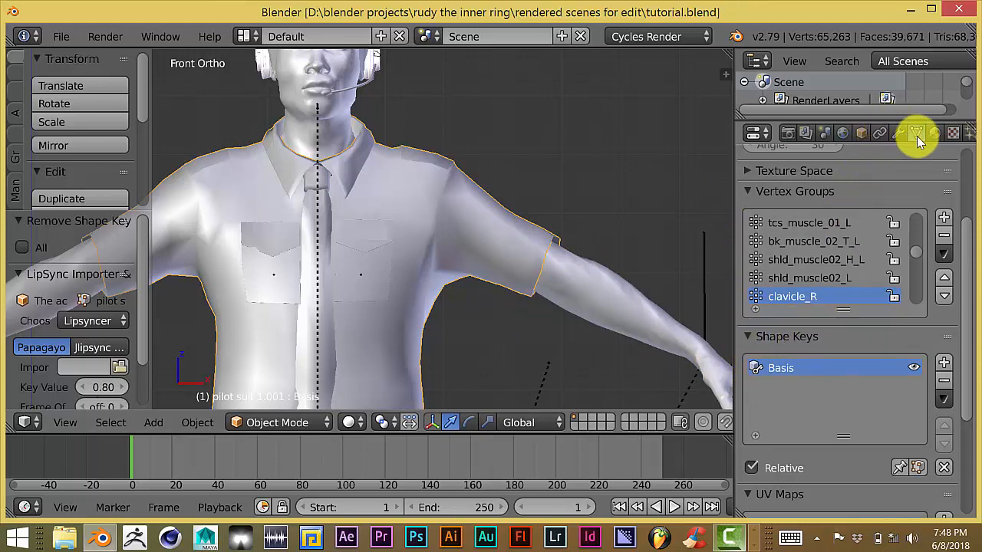
mouse_move(918, 133)
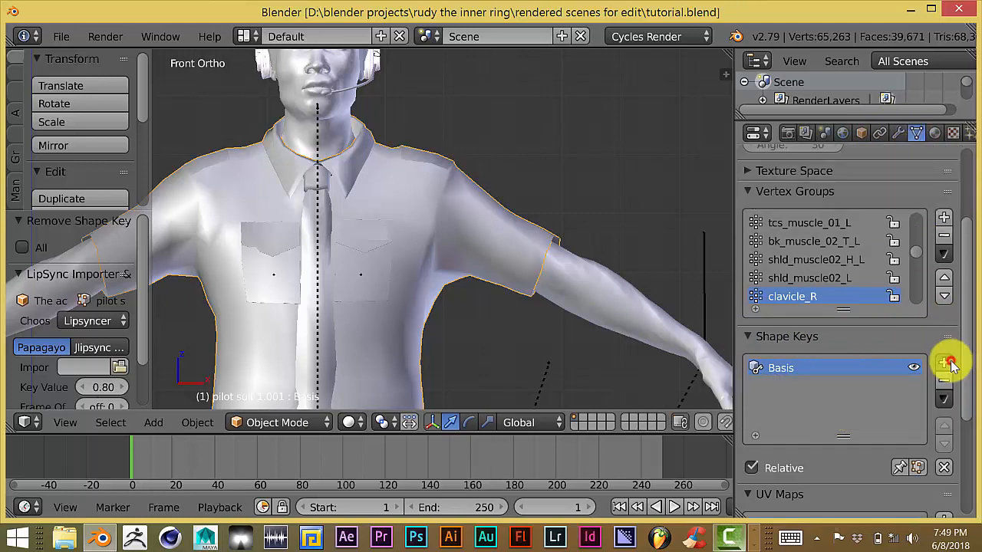
Add a new shape key, Key 1, beneath Basis on the pilot shirt
left_click(944, 361)
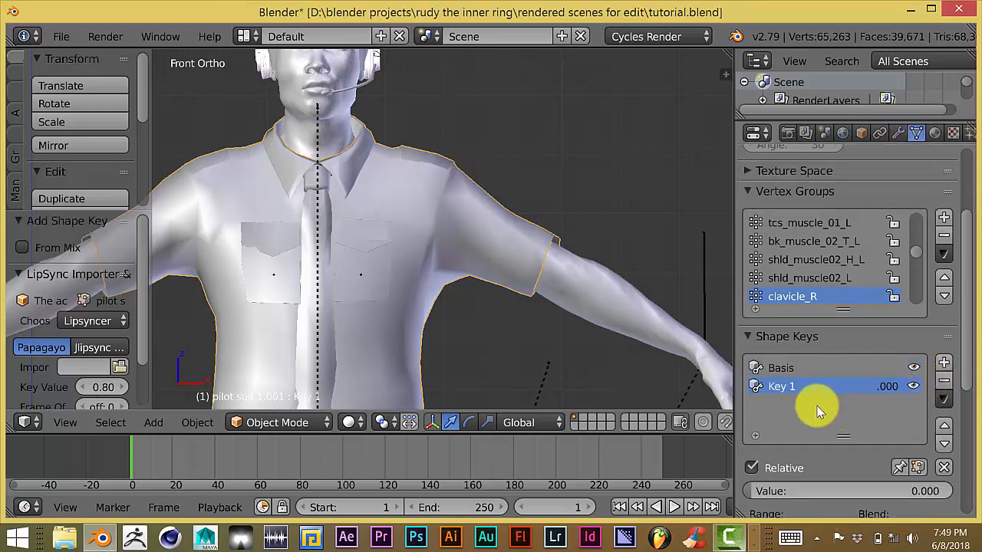
mouse_move(748, 403)
type("sleeve adjust")
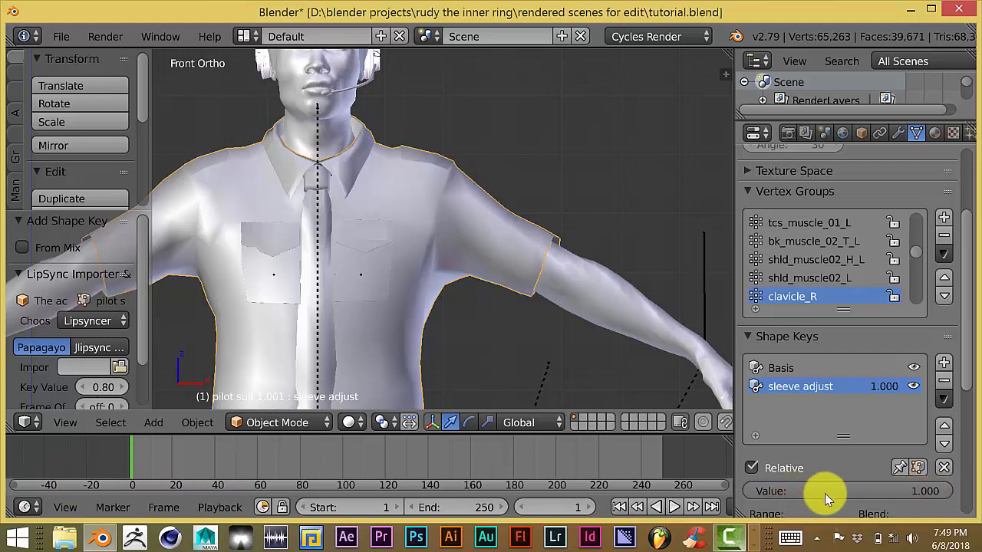
mouse_move(820, 483)
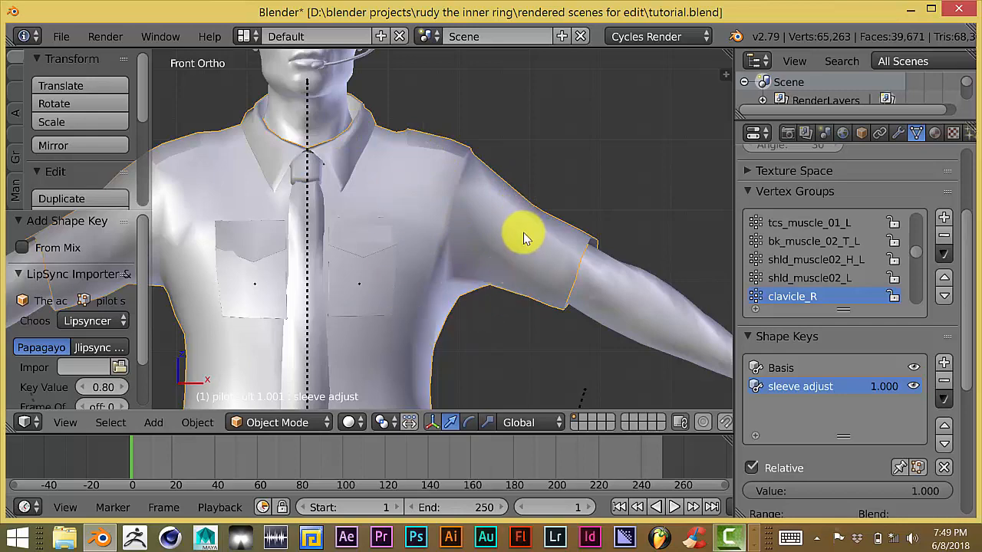
Switch the pilot shirt into Edit Mode to work on its vertices
key("Tab")
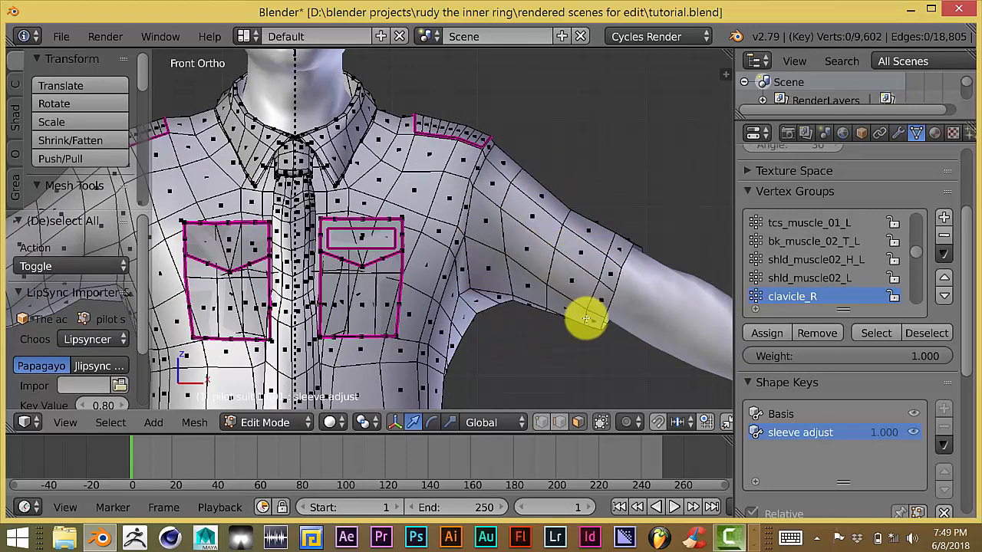
mouse_move(579, 267)
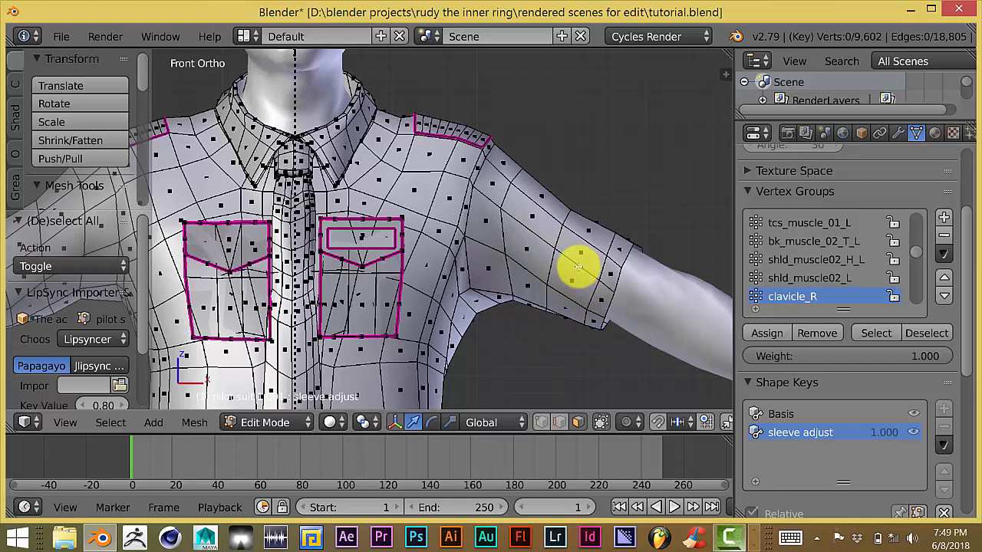
mouse_move(582, 251)
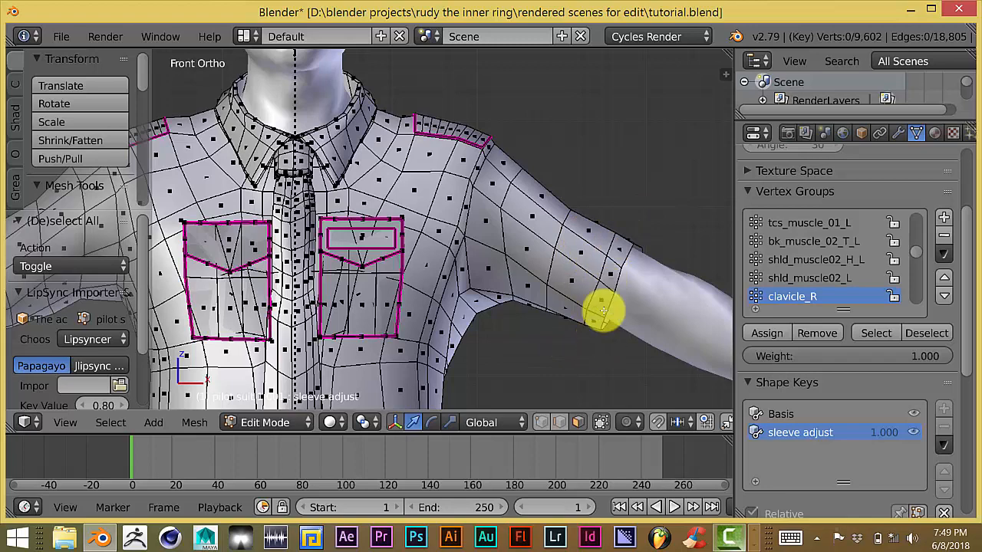
mouse_move(552, 313)
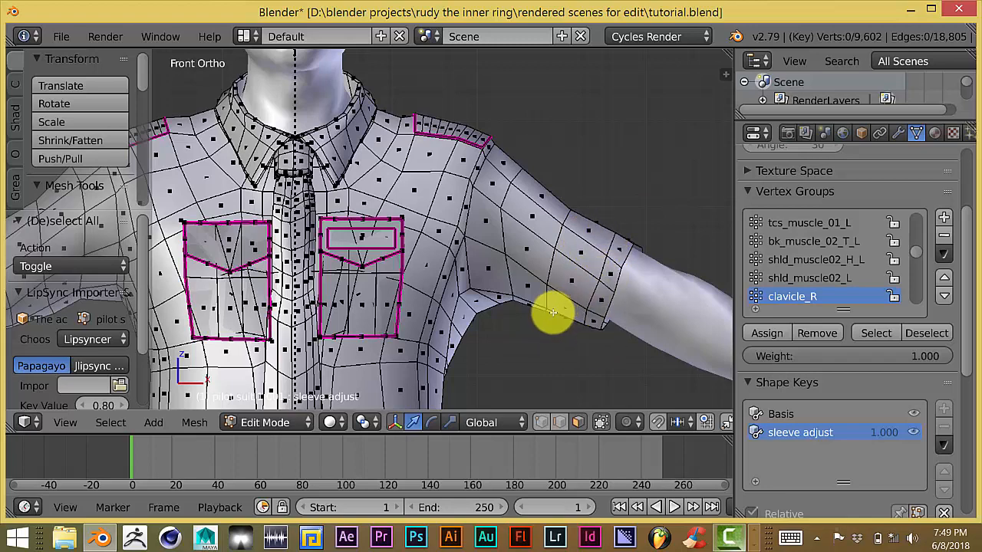
mouse_move(579, 256)
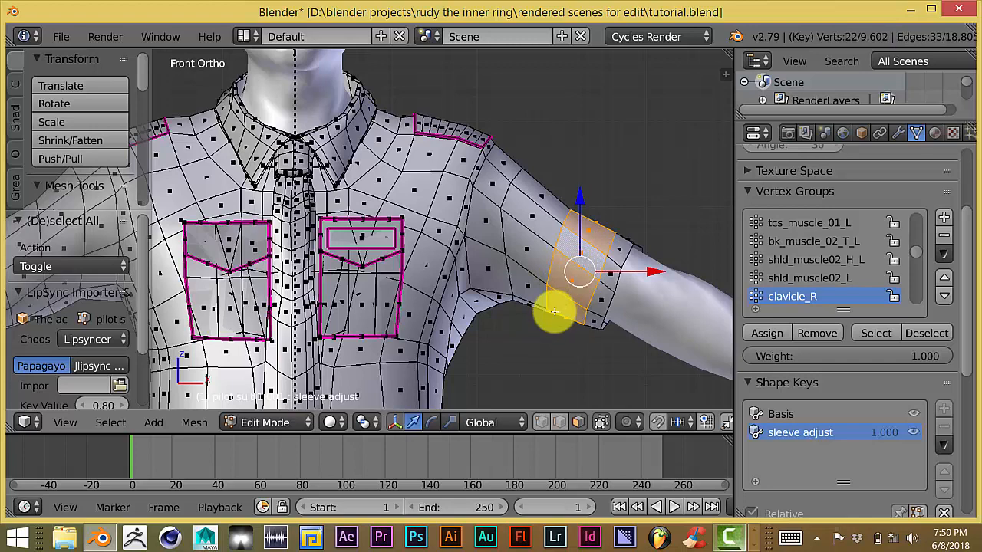
mouse_move(579, 328)
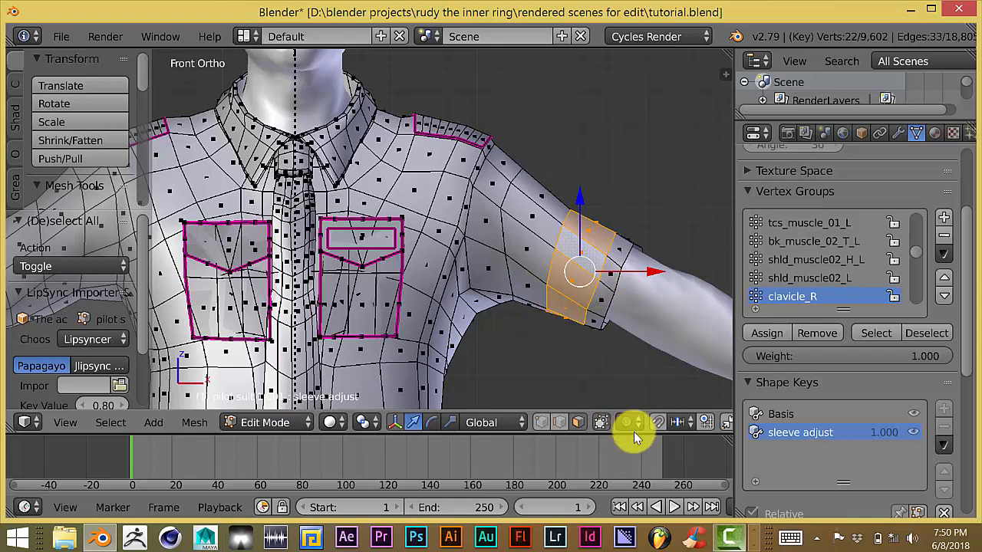
Set proportional editing to affect only connected geometry
left_click(629, 422)
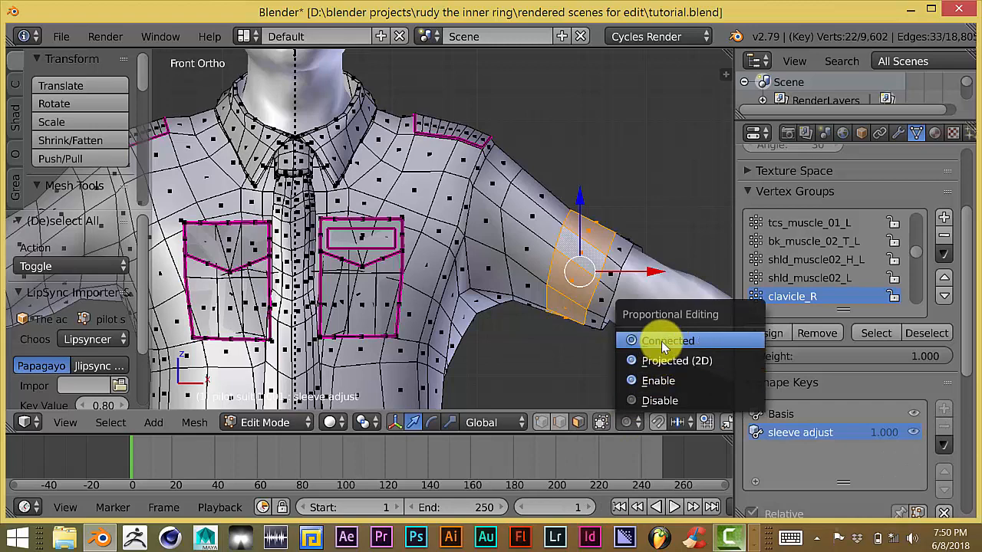
left_click(667, 340)
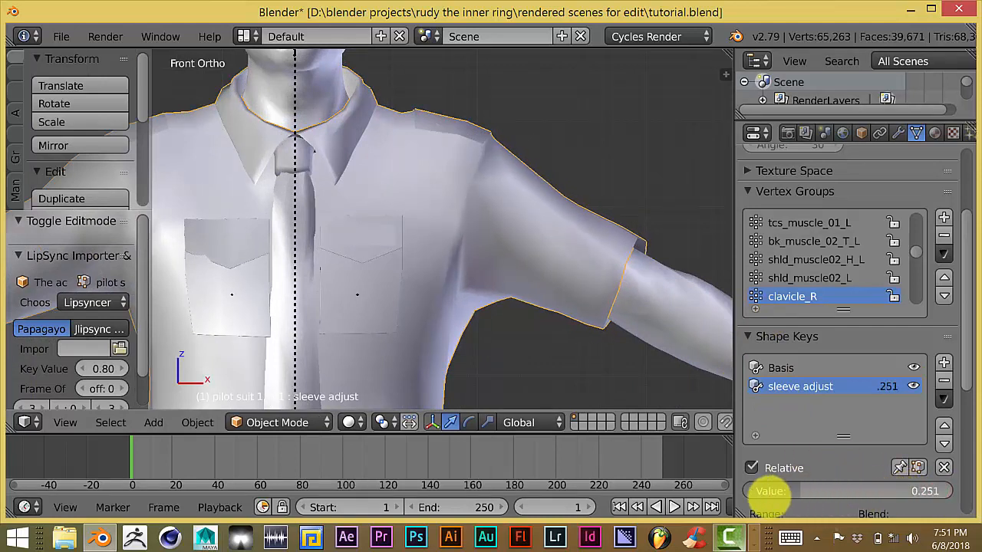
Scrub the sleeve adjust value up to preview the swollen sleeve, then back to 0.003
left_click_drag(844, 491, 782, 491)
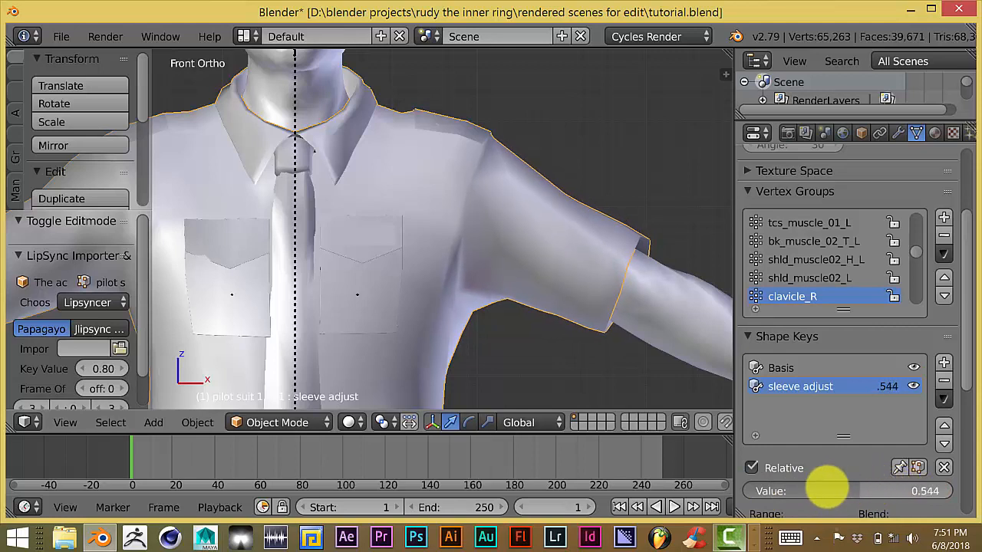
left_click_drag(844, 491, 905, 491)
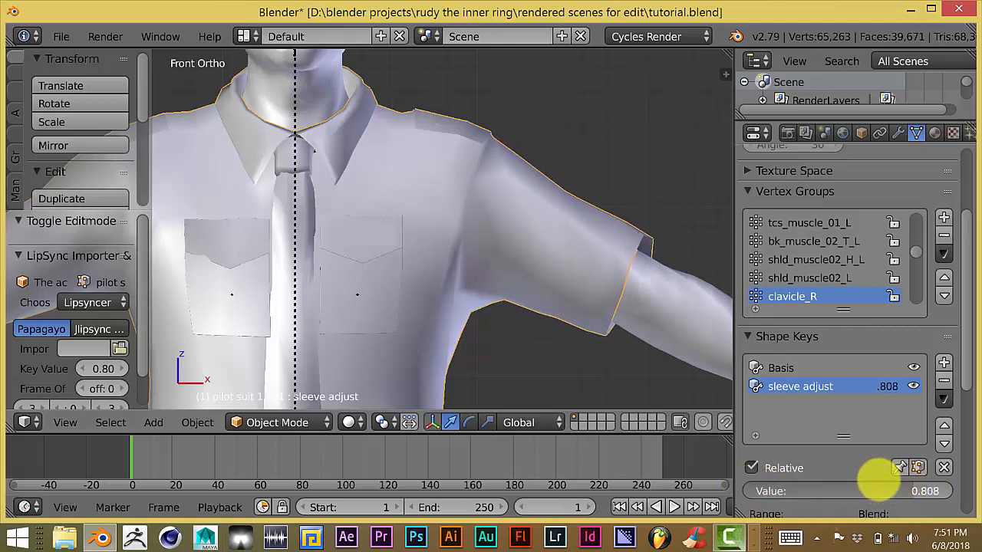
left_click_drag(882, 491, 806, 491)
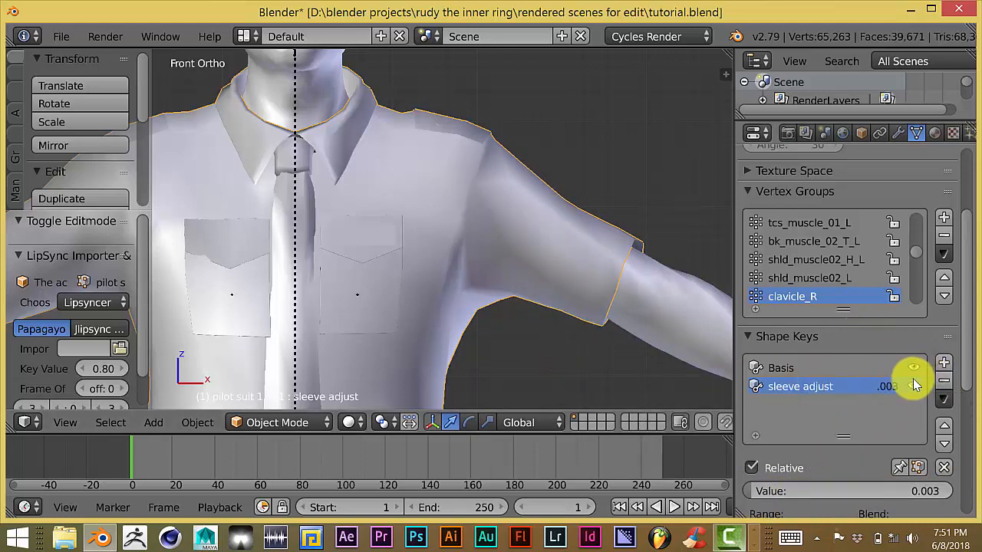
left_click(913, 386)
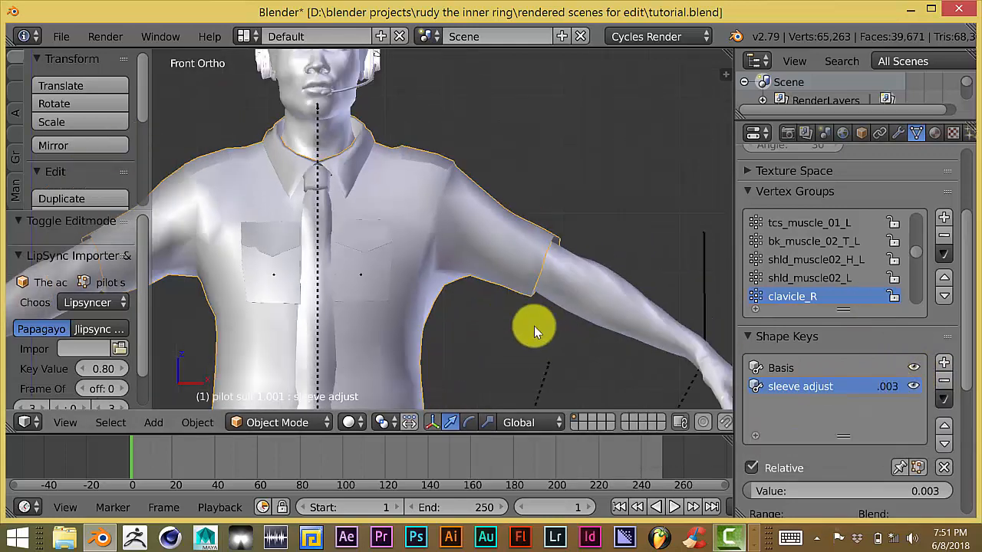
scroll("up", 3)
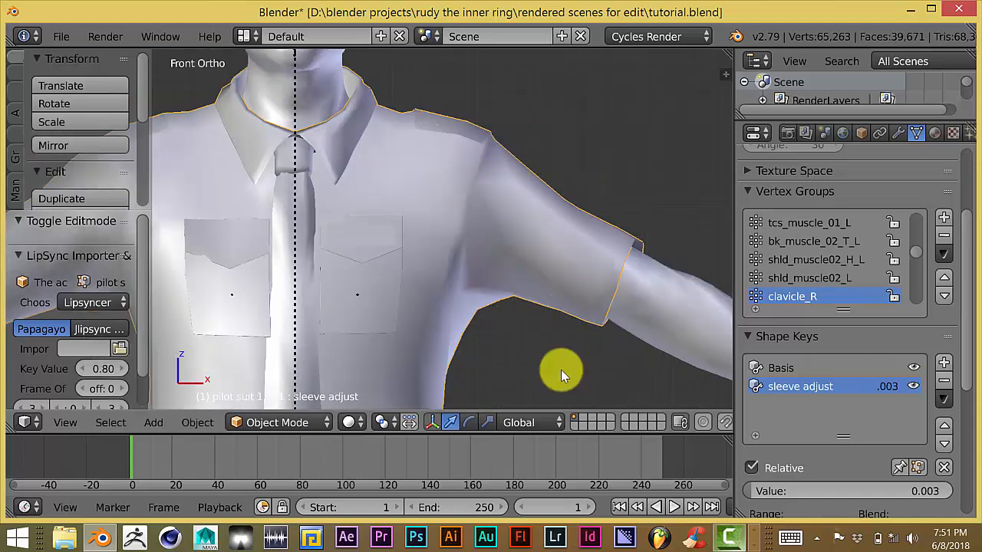
mouse_move(813, 167)
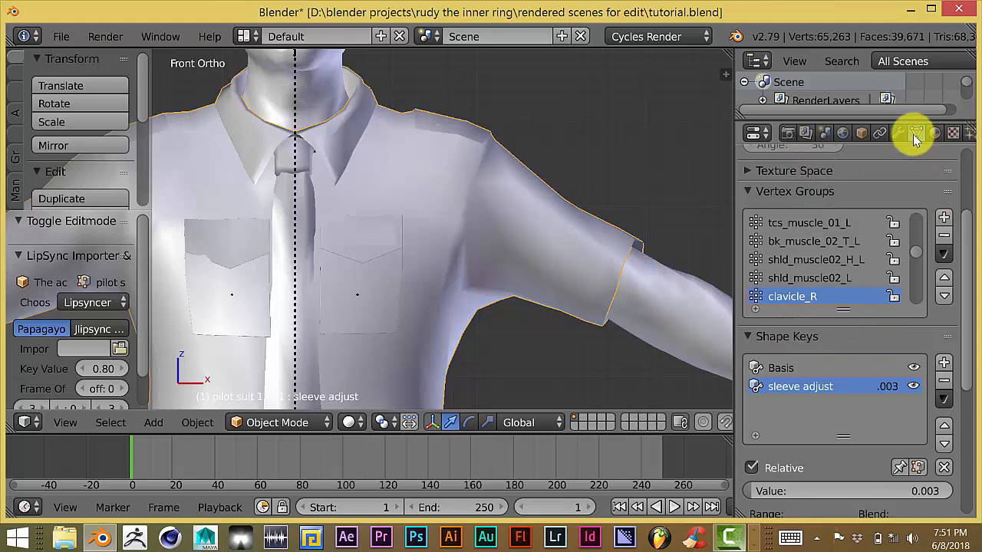
mouse_move(915, 133)
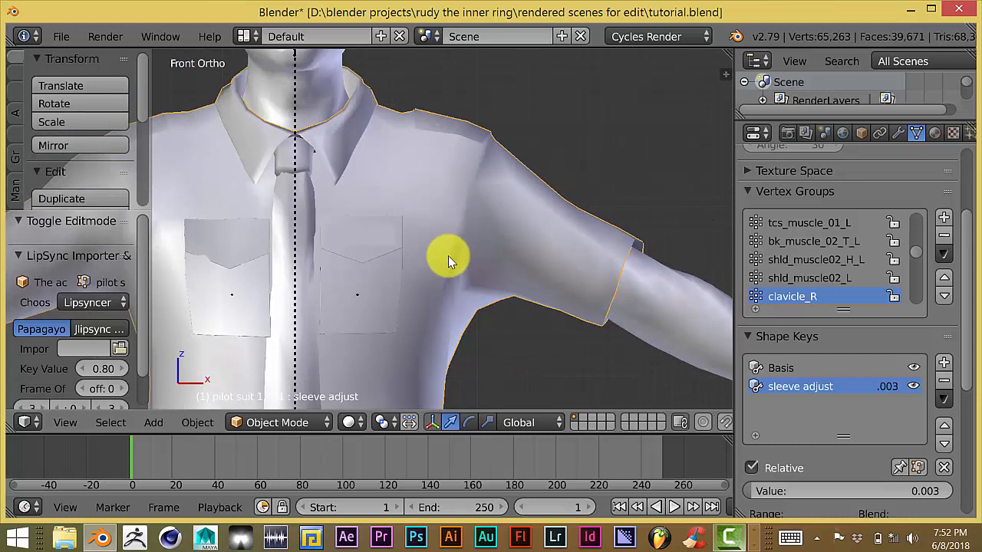
mouse_move(460, 237)
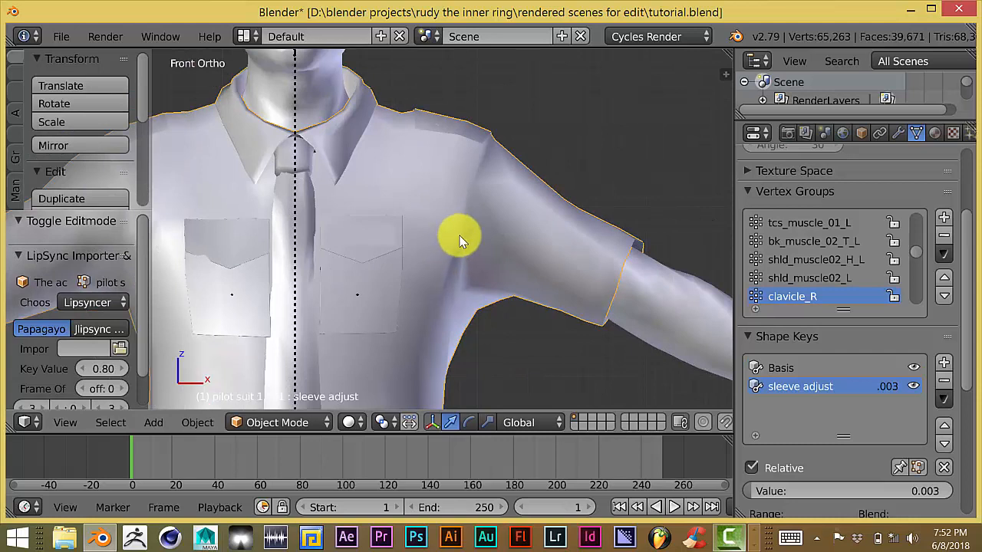
mouse_move(545, 269)
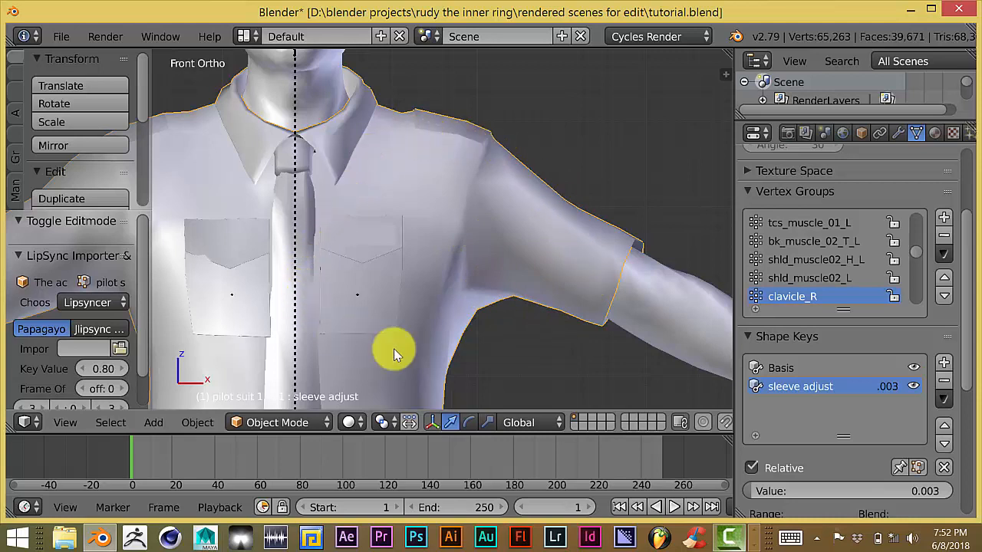
mouse_move(318, 138)
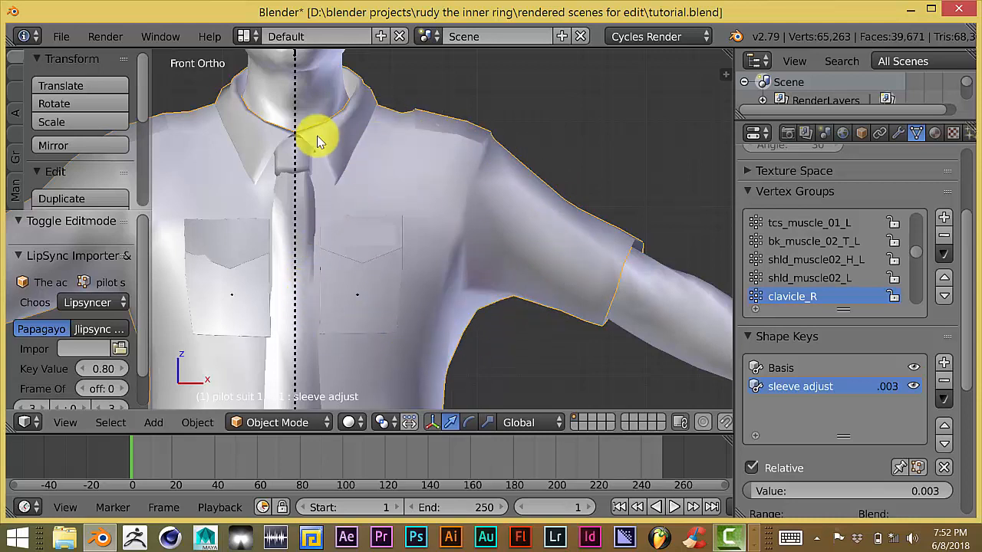
mouse_move(471, 326)
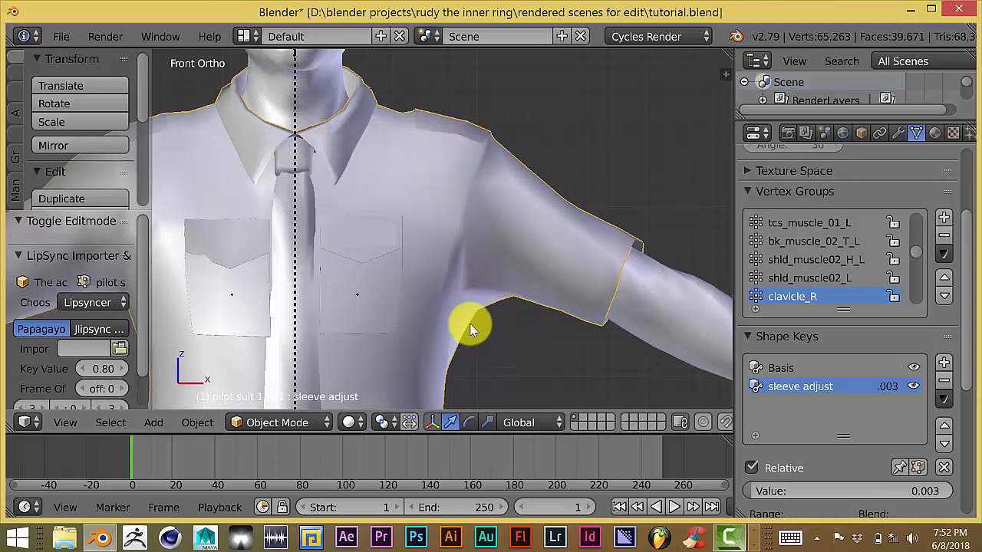
mouse_move(567, 184)
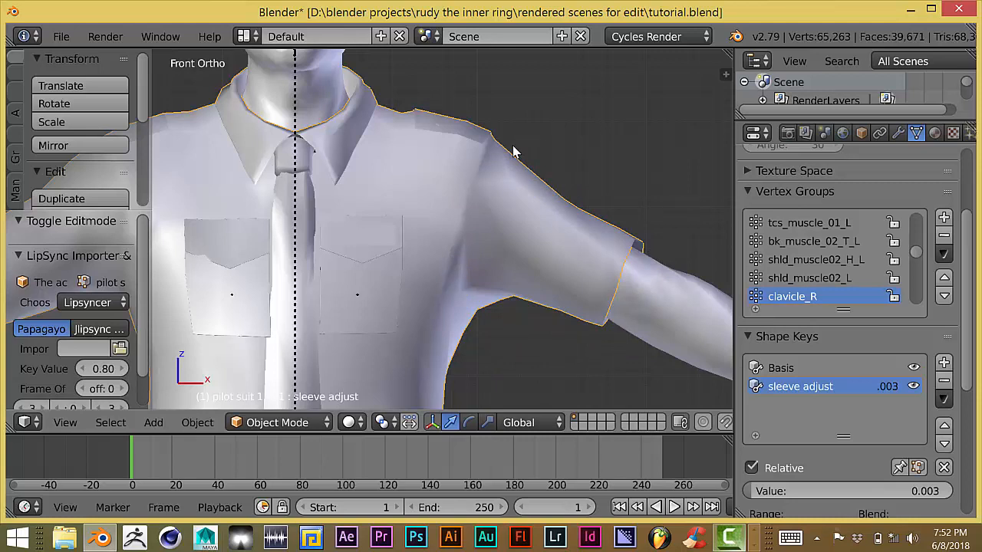
mouse_move(646, 318)
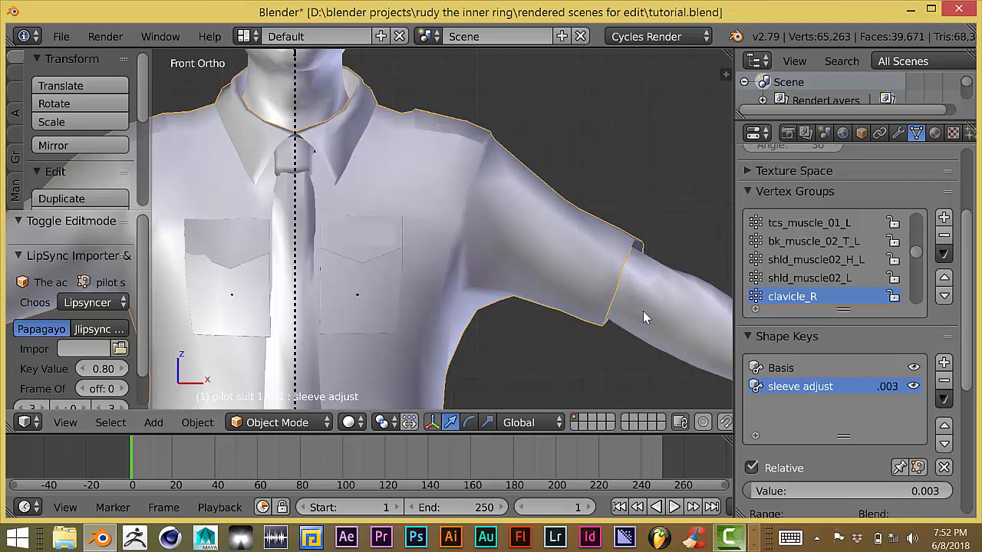
mouse_move(604, 234)
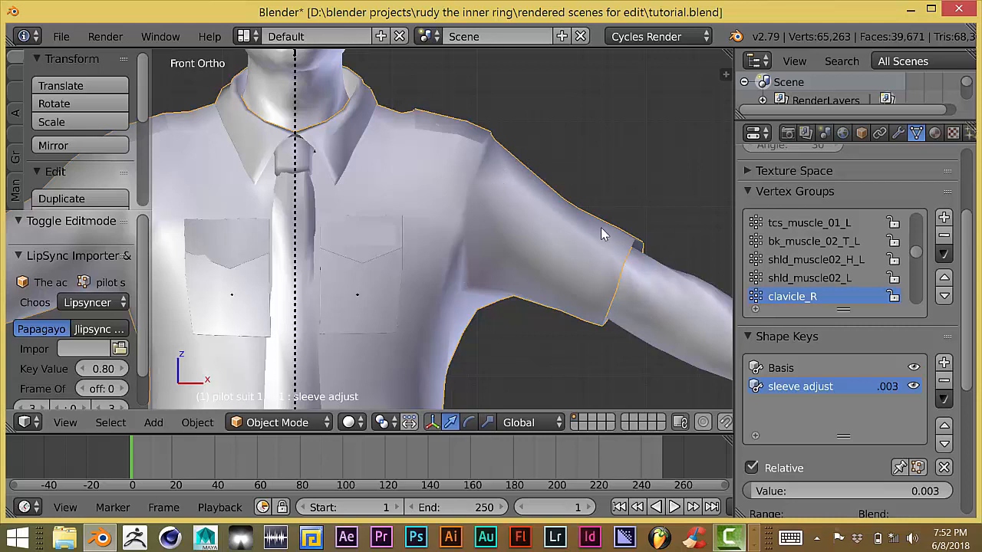